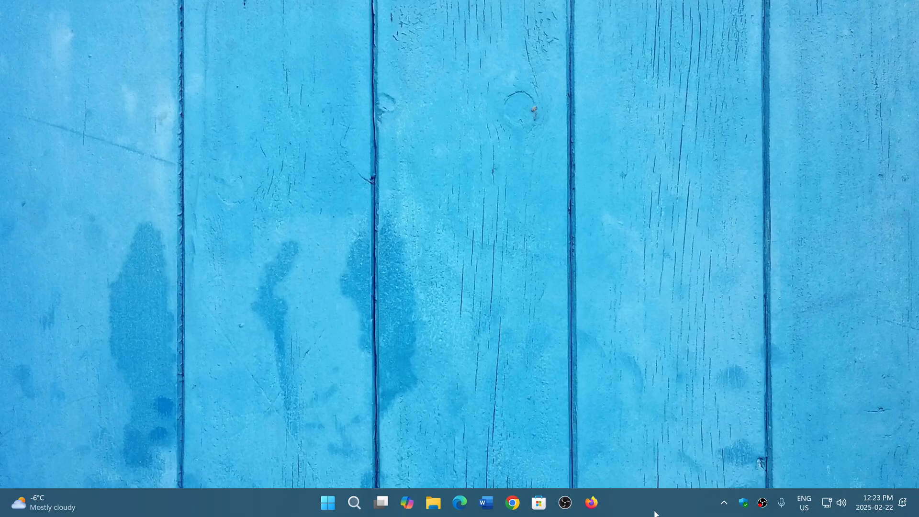
mouse_move(520, 395)
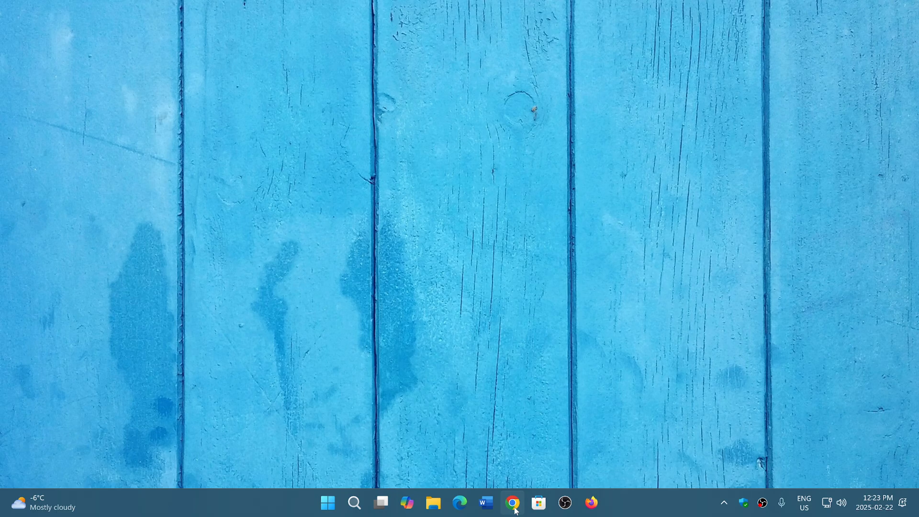
Step: Launch Google Chrome from the taskbar so it opens the spaceweather.com homepage
click(512, 503)
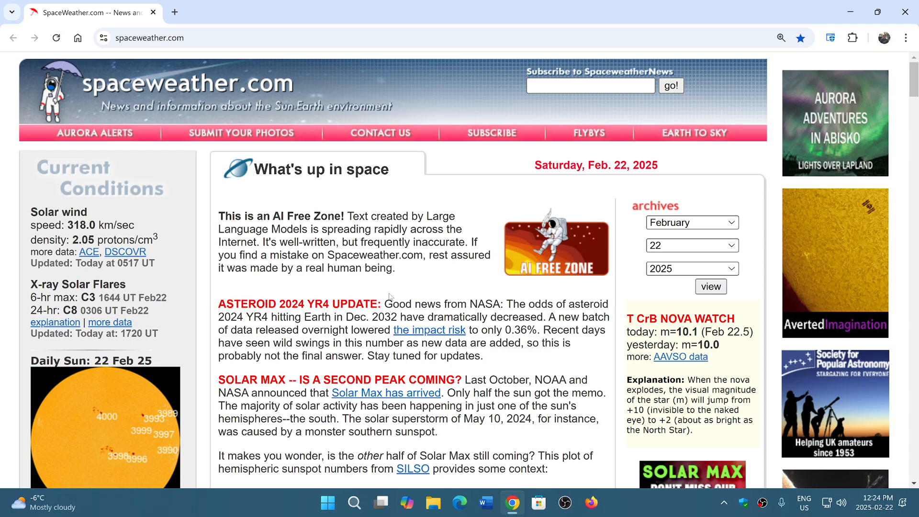
mouse_move(449, 272)
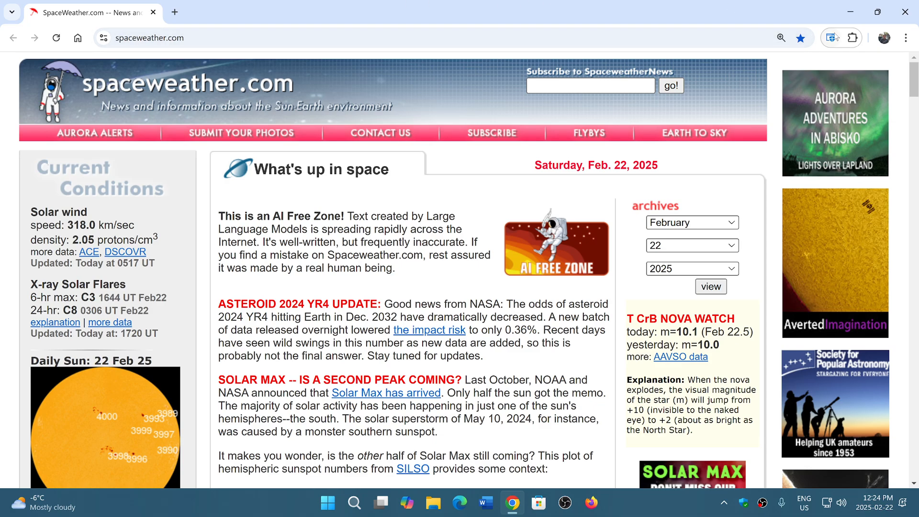
mouse_move(851, 38)
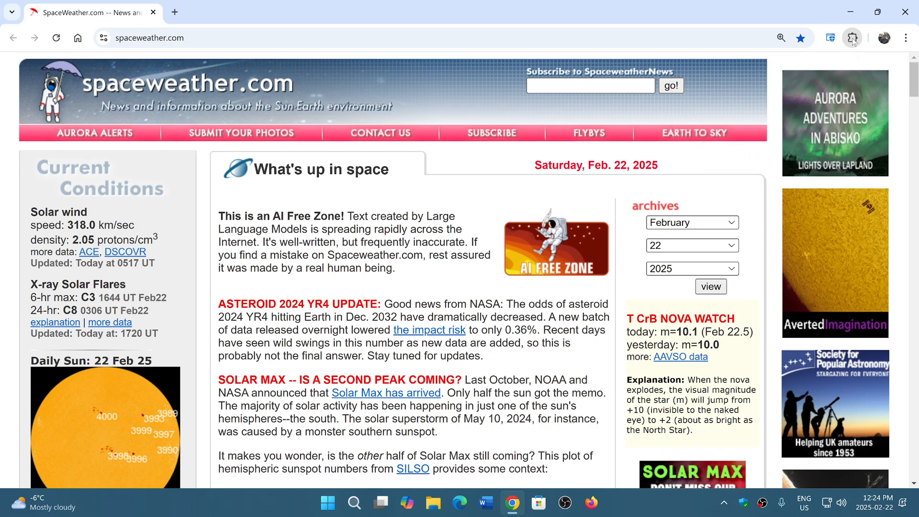
click(852, 37)
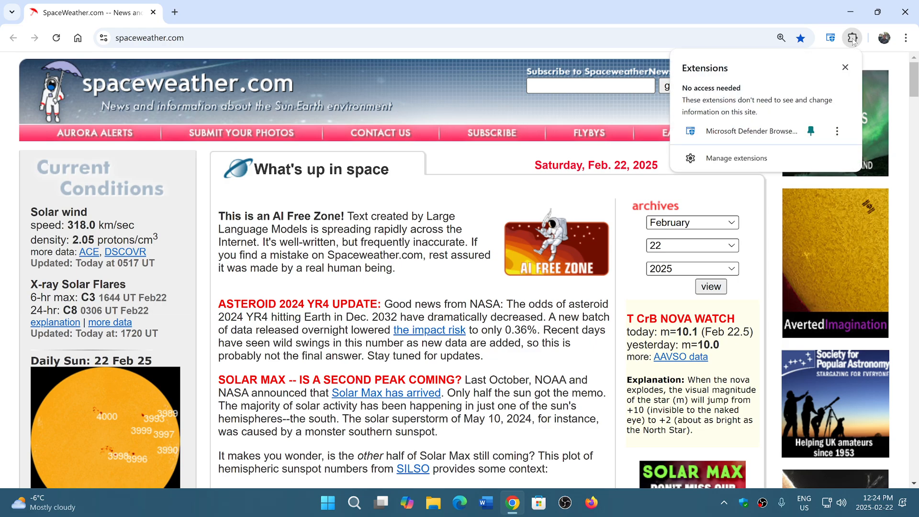
click(845, 67)
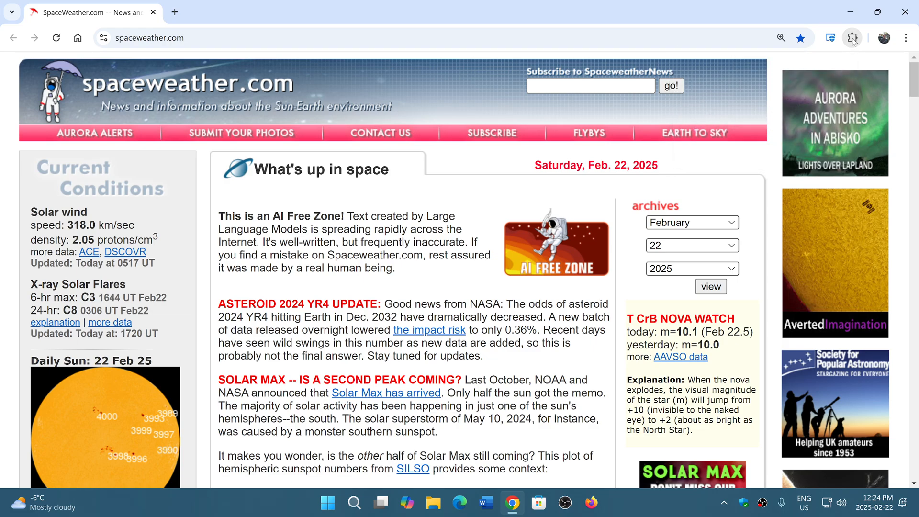